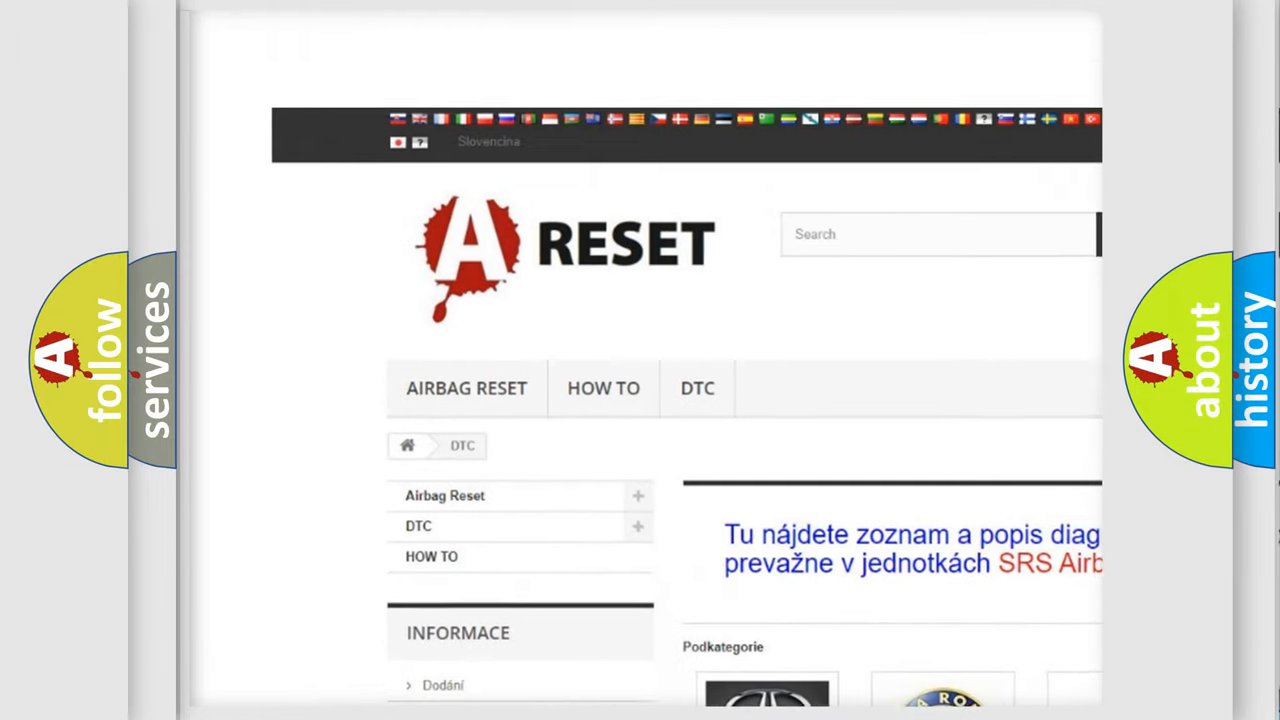
Open the Jeep DTC code list from the category page and browse its fault codes
{"action": "scroll", "scroll_direction": "down", "scroll_amount": 3}
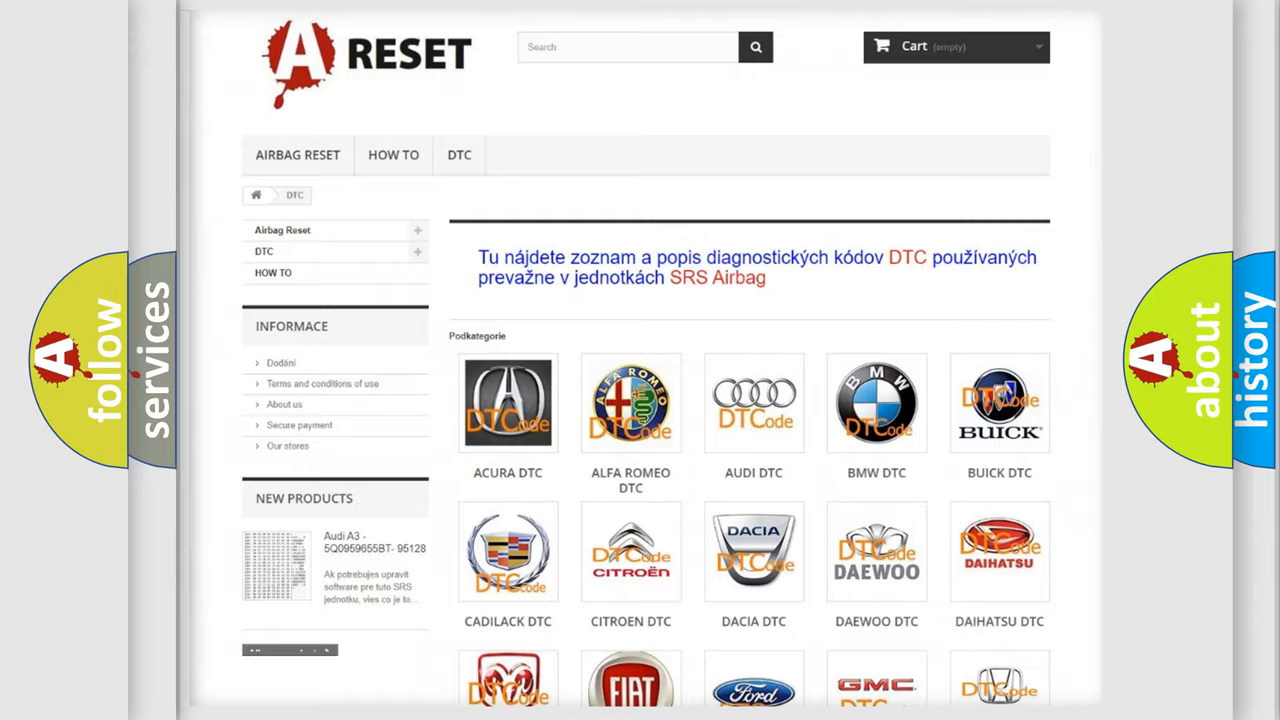
{"action": "scroll", "scroll_direction": "down", "scroll_amount": 3}
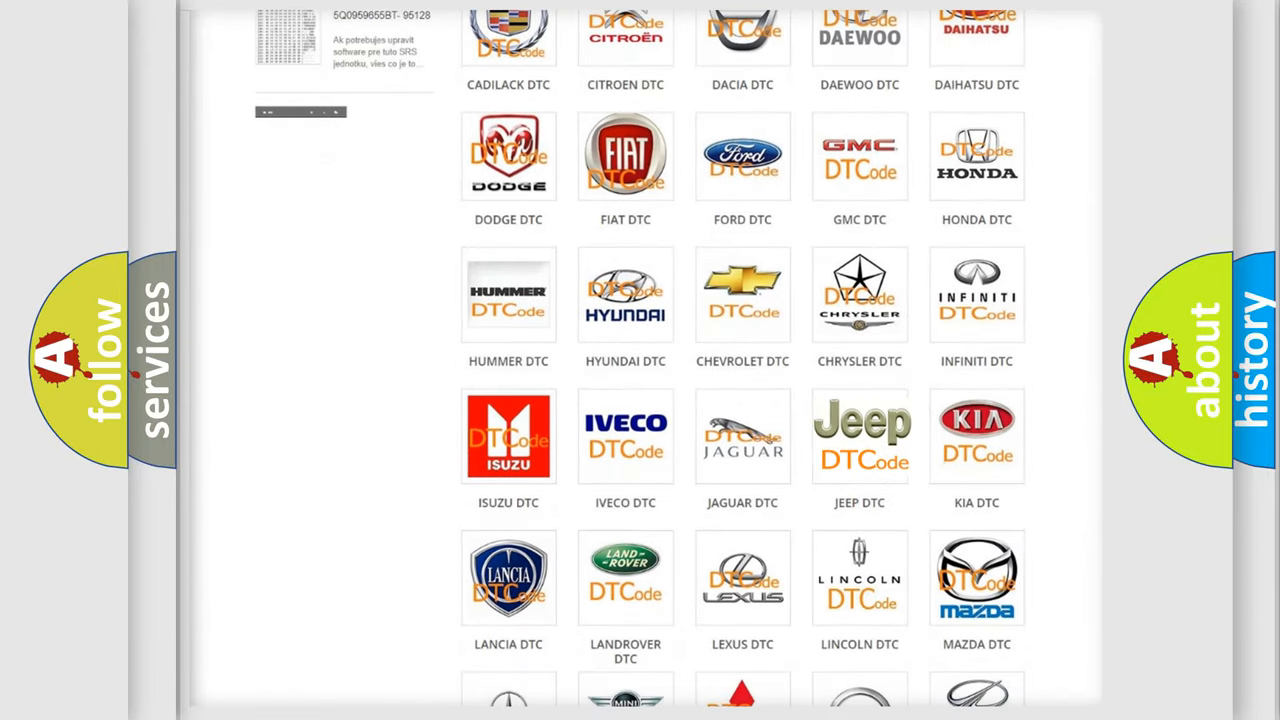
{"action": "left_click", "coordinate": [860, 436]}
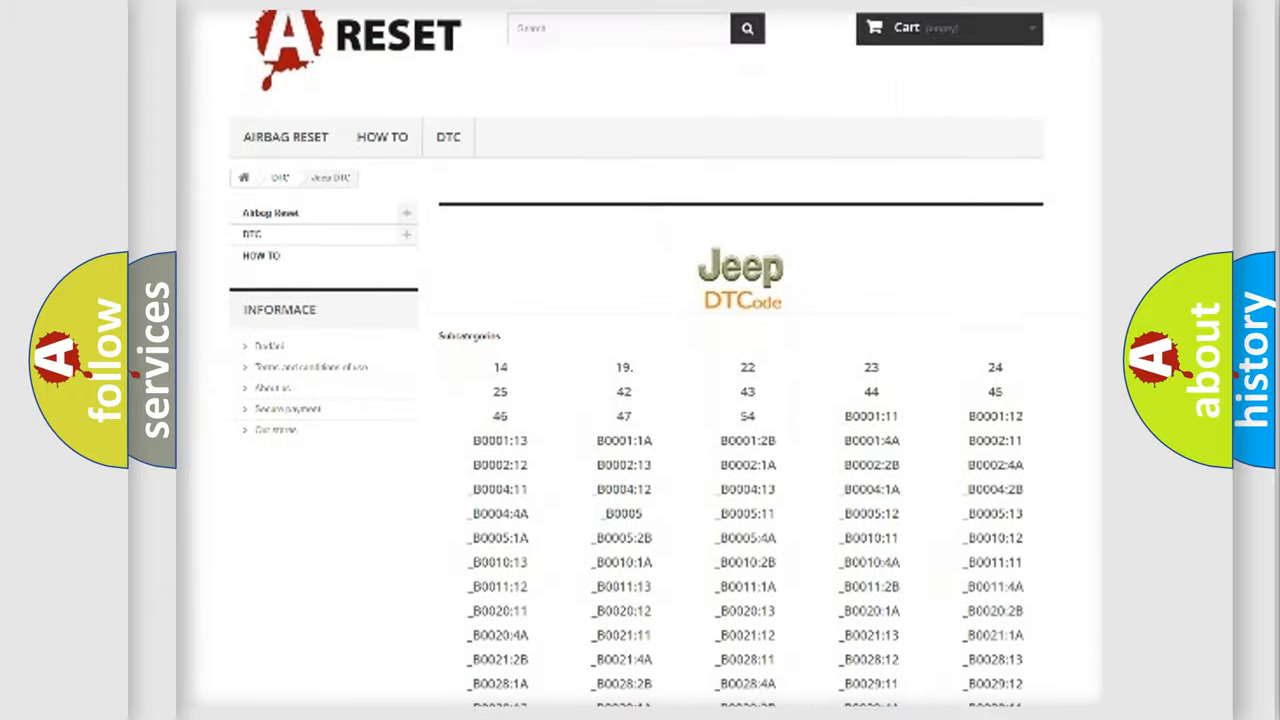
{"action": "scroll", "scroll_direction": "down", "scroll_amount": 3}
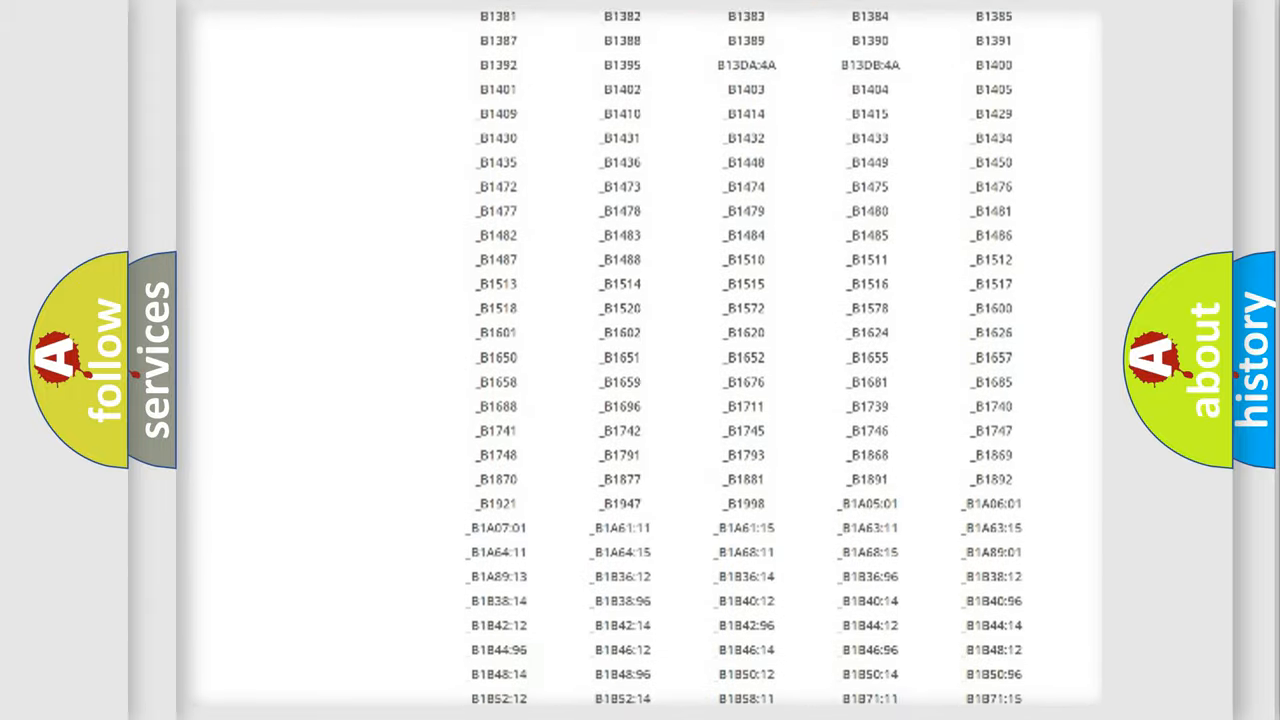